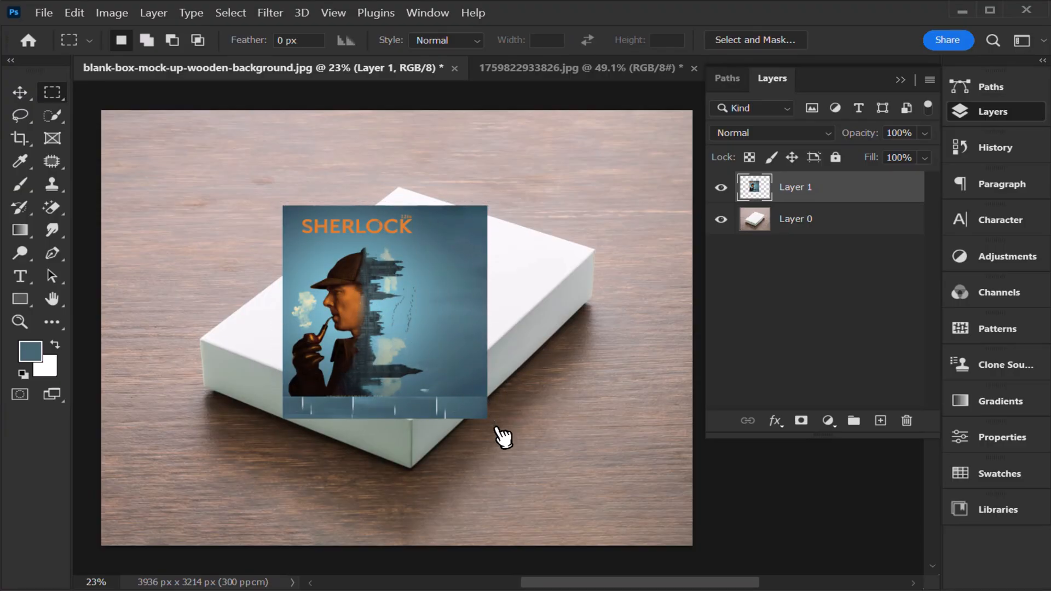
Cut the Sherlock cover from Layer 1 and add an empty layer above the box photo.
{"action": "key", "text": "ctrl+x"}
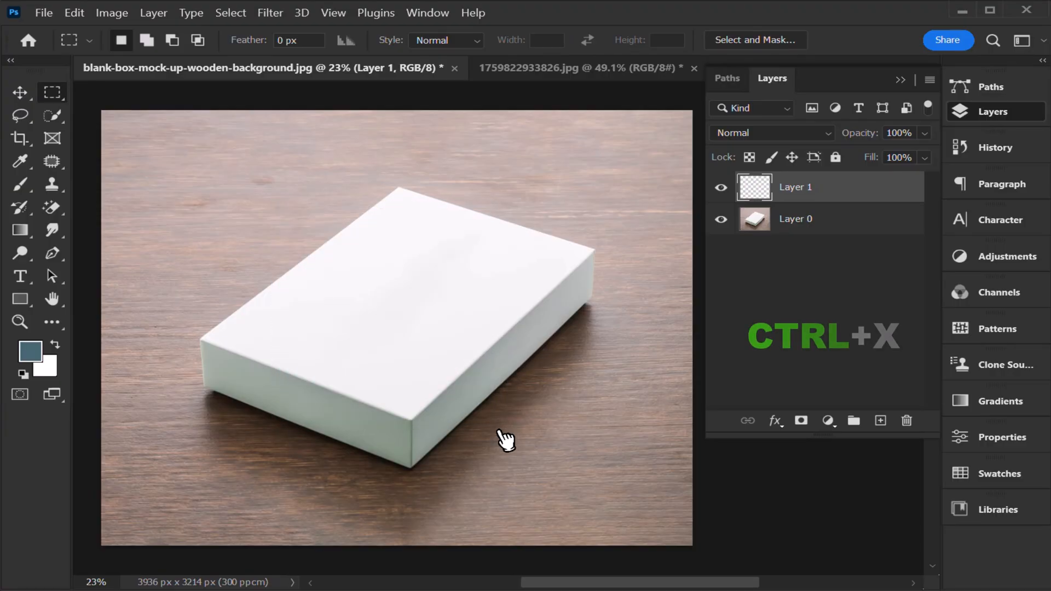
{"action": "left_click", "coordinate": [795, 218]}
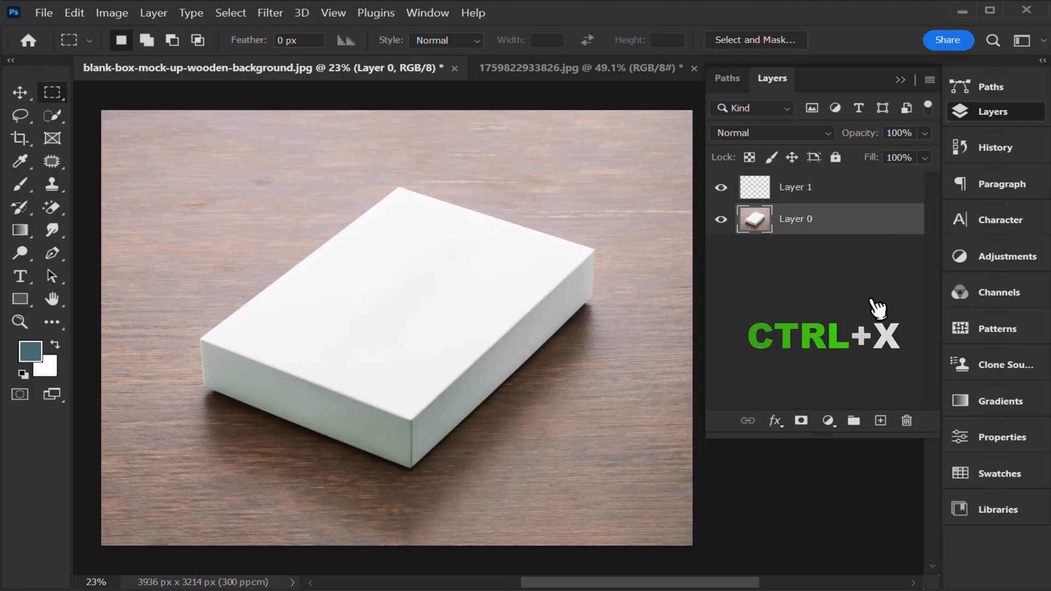
{"action": "key", "text": "ctrl+x"}
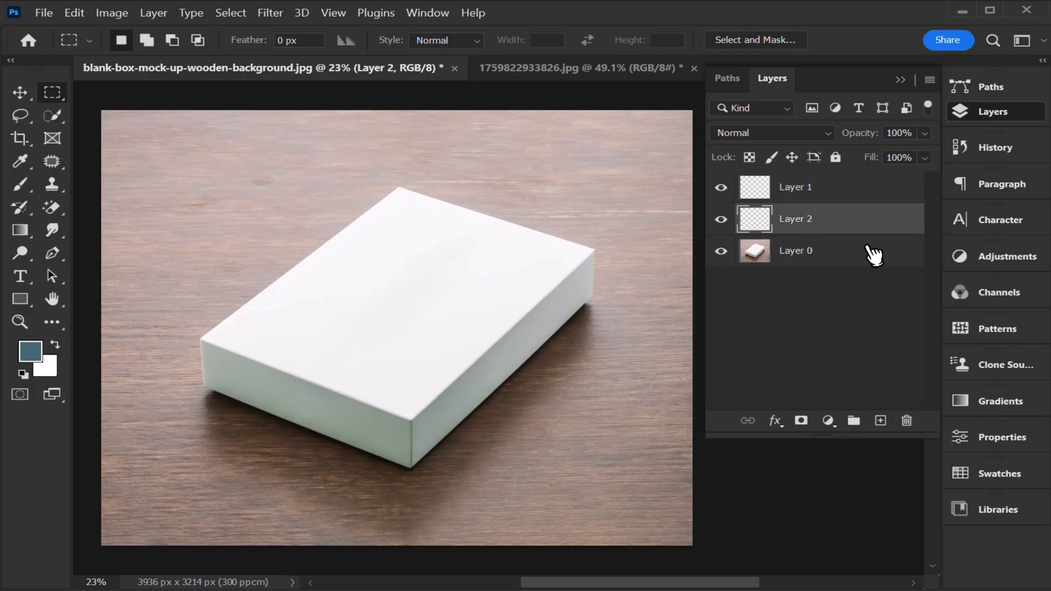
Mask a box photo copy to the box, clip Layer 1 onto it, and hide Layer 2.
{"action": "left_click", "coordinate": [795, 250]}
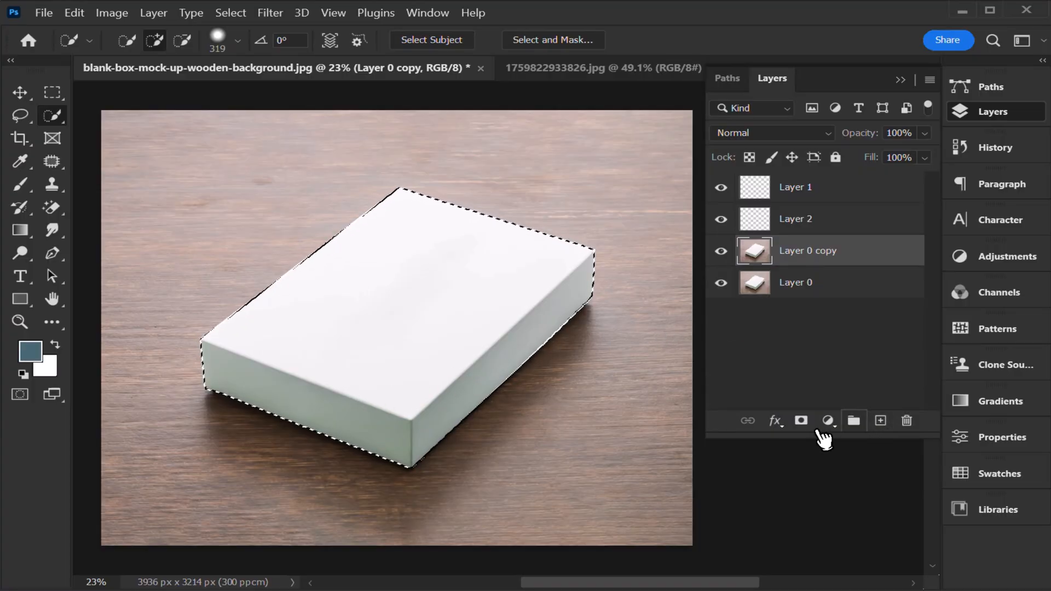
{"action": "left_click", "coordinate": [800, 420]}
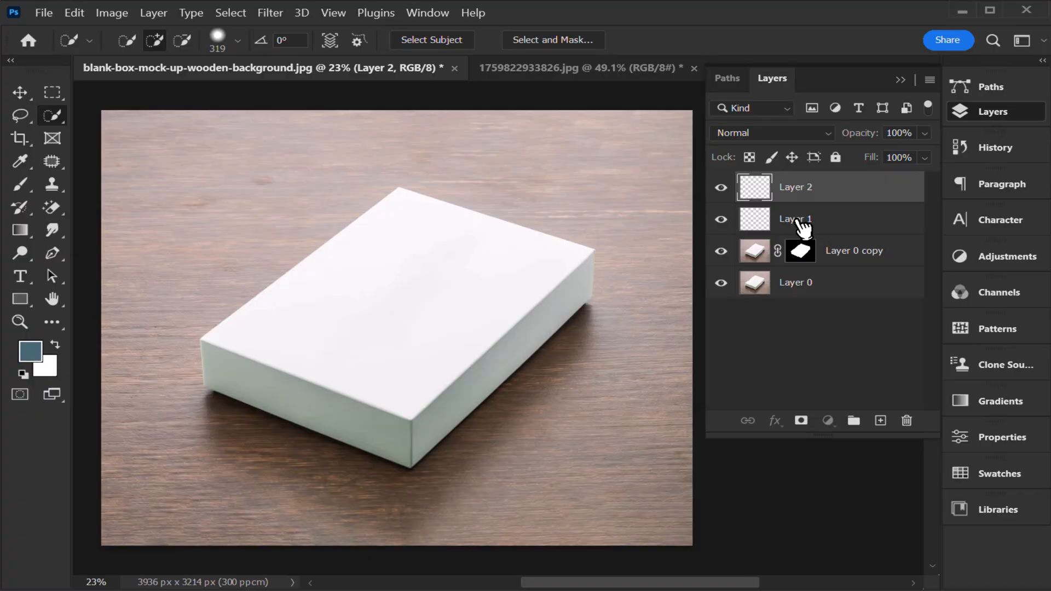
{"action": "right_click", "coordinate": [795, 218]}
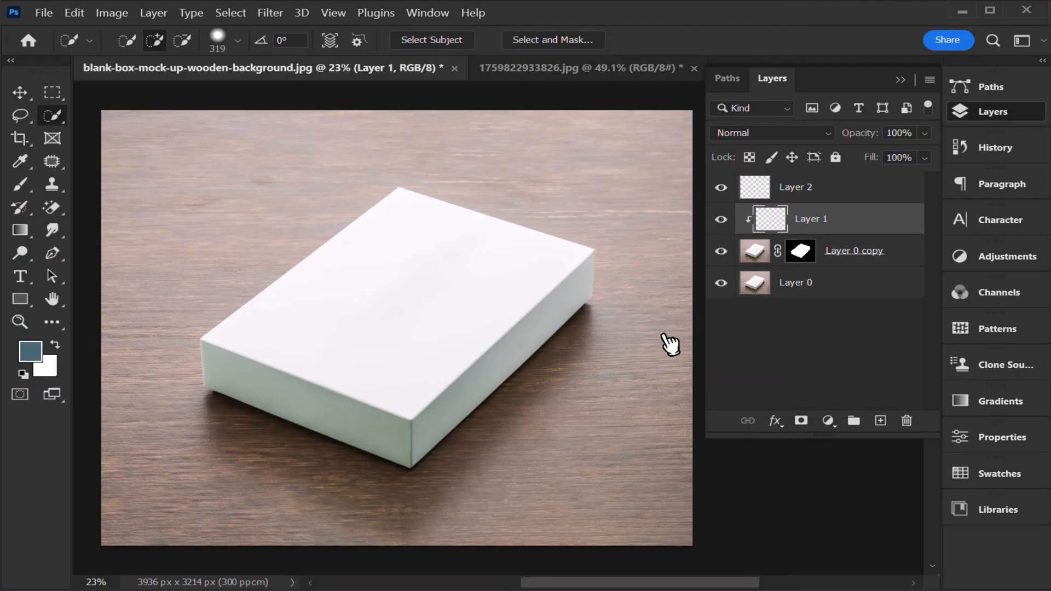
{"action": "left_click", "coordinate": [720, 187]}
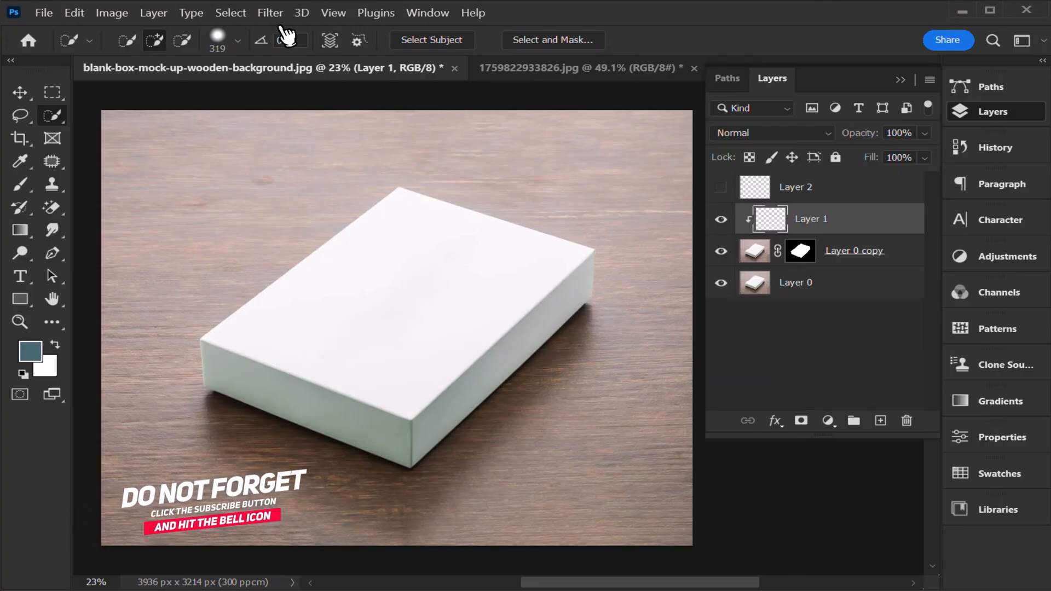
Draw a Vanishing Point plane on the box's top-face corners and paste the Sherlock cover in.
{"action": "left_click", "coordinate": [269, 12]}
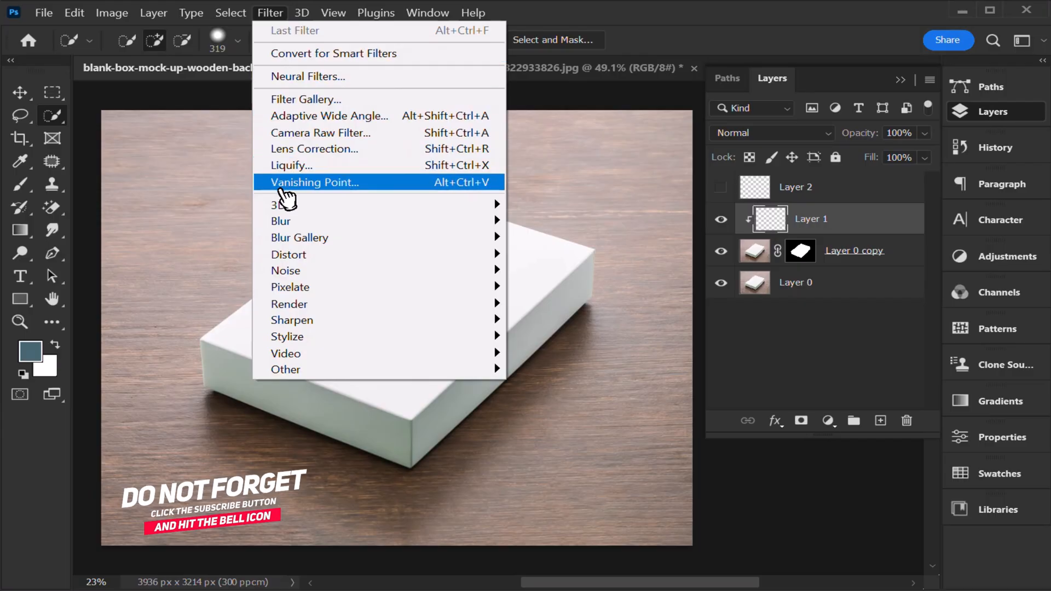
{"action": "left_click", "coordinate": [314, 183]}
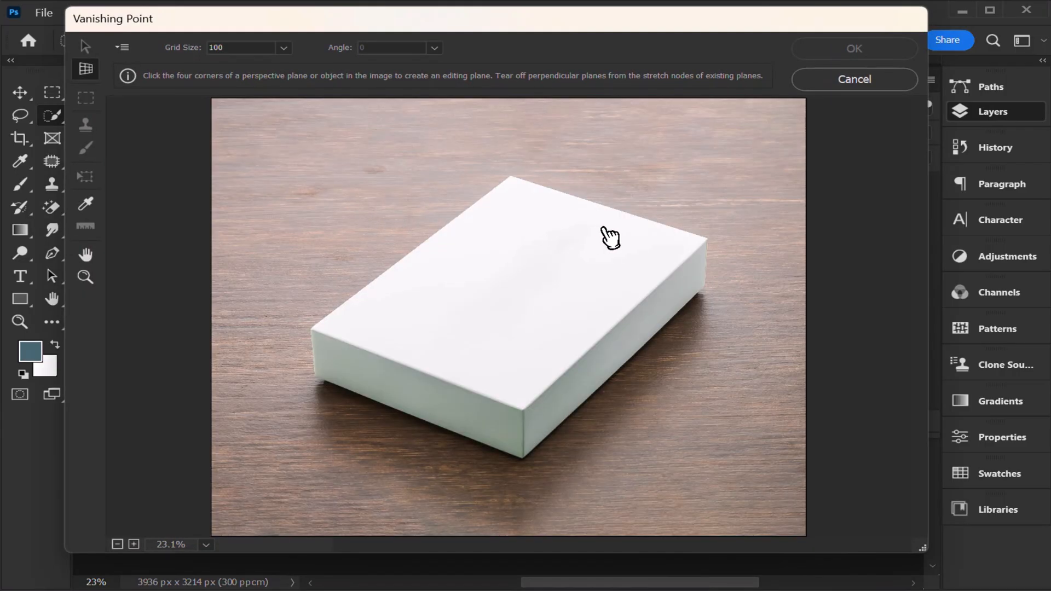
{"action": "left_click", "coordinate": [533, 419]}
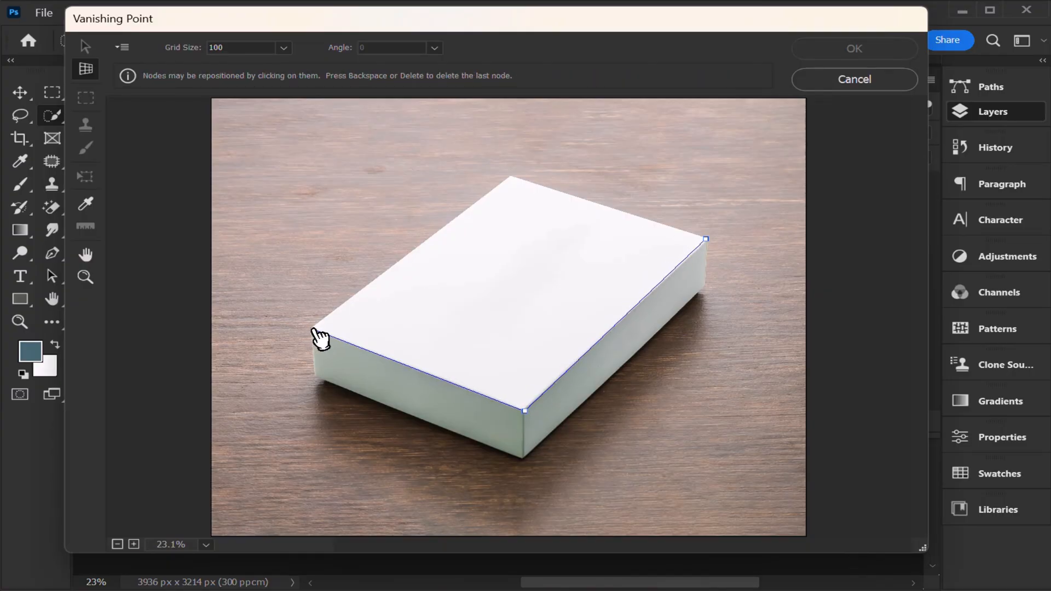
{"action": "left_click", "coordinate": [520, 182]}
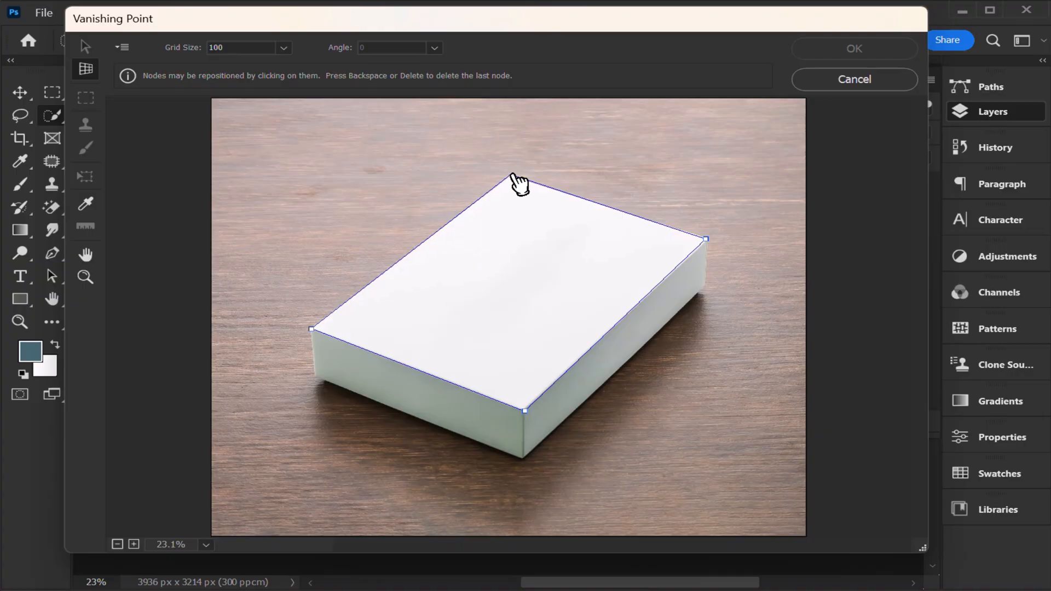
{"action": "left_click", "coordinate": [707, 239]}
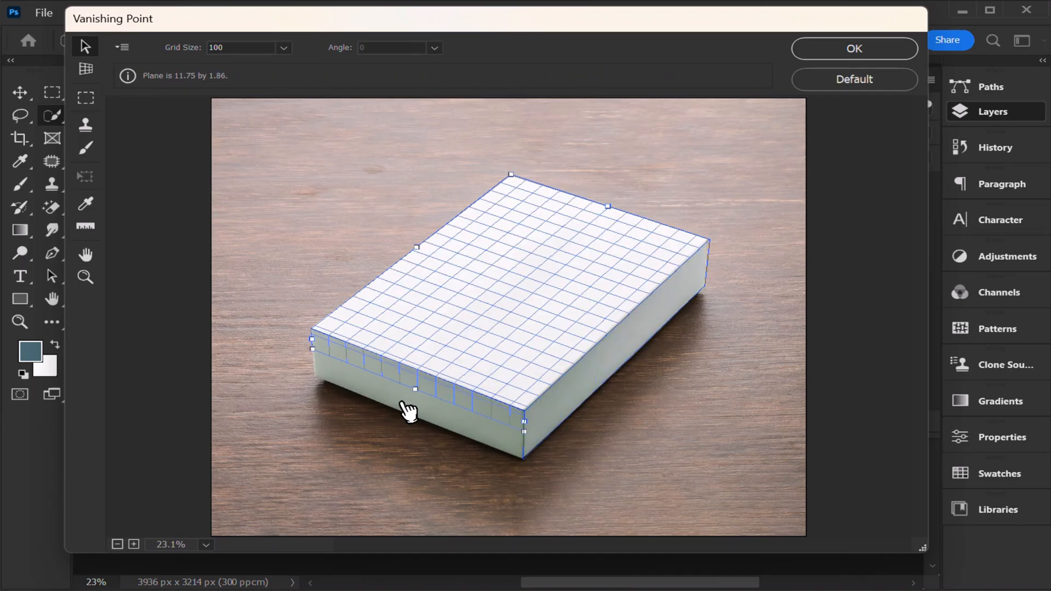
{"action": "key", "text": "ctrl+v"}
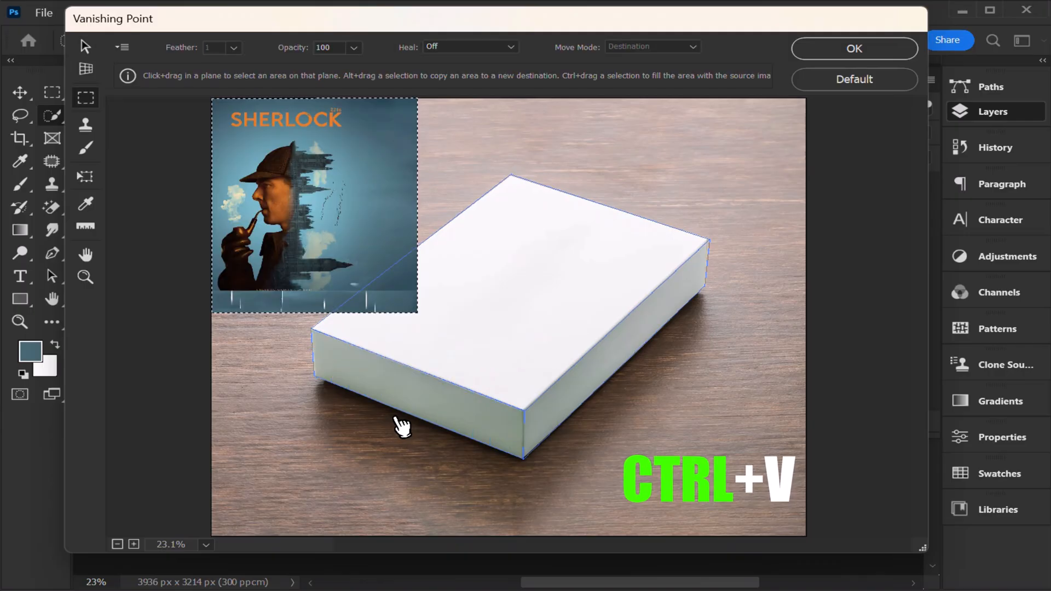
Drag the pasted cover onto the plane and stretch it over the box top and front.
{"action": "key", "text": "ctrl+v"}
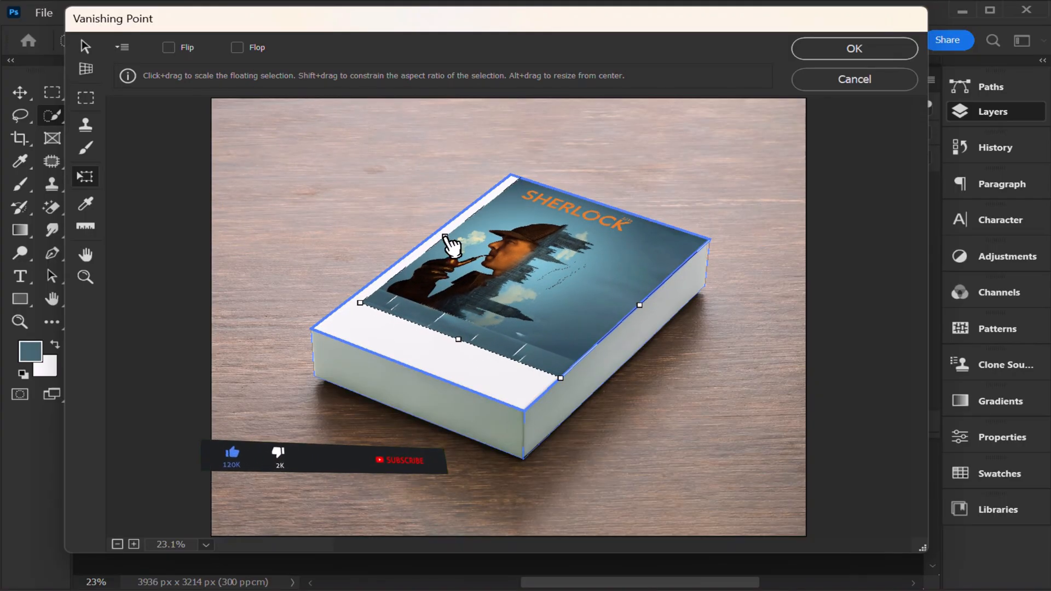
{"action": "left_click_drag", "start_coordinate": [449, 241], "coordinate": [365, 372]}
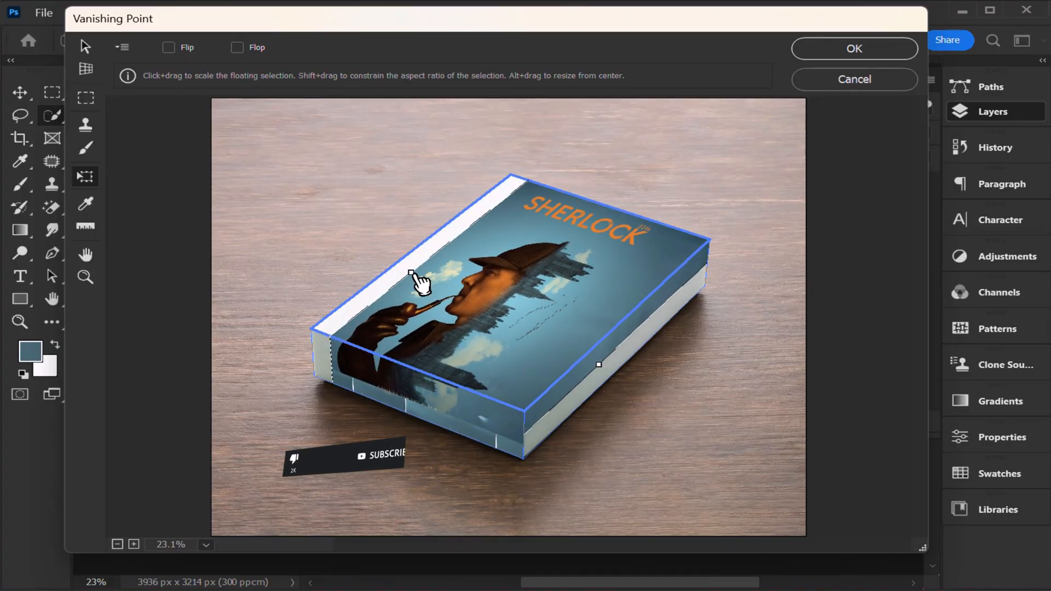
{"action": "left_click_drag", "start_coordinate": [419, 278], "coordinate": [466, 349]}
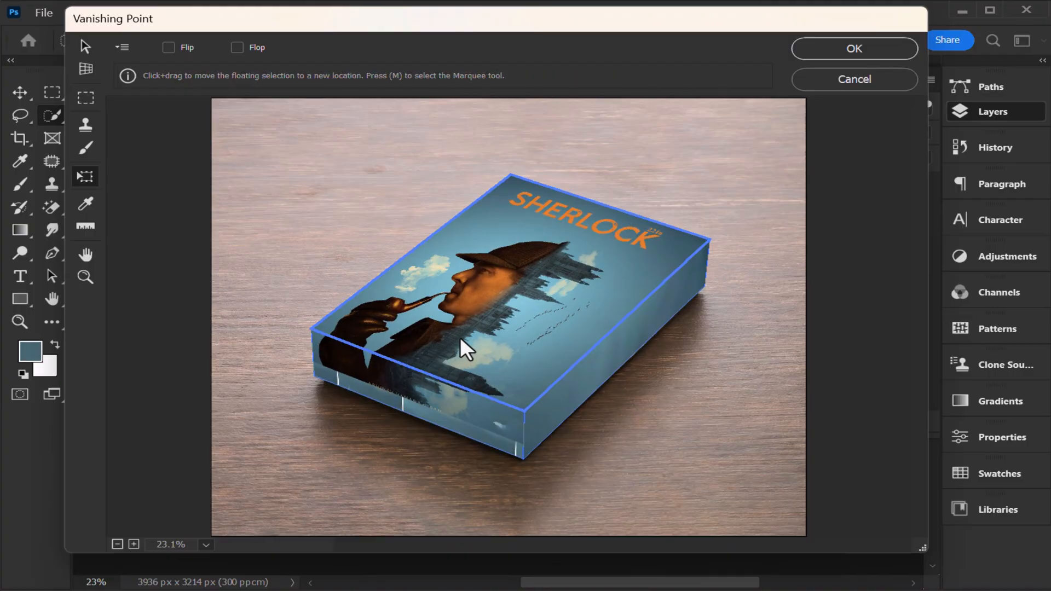
Apply the Vanishing Point result and set Layer 1's blend mode to Multiply.
{"action": "left_click", "coordinate": [853, 48]}
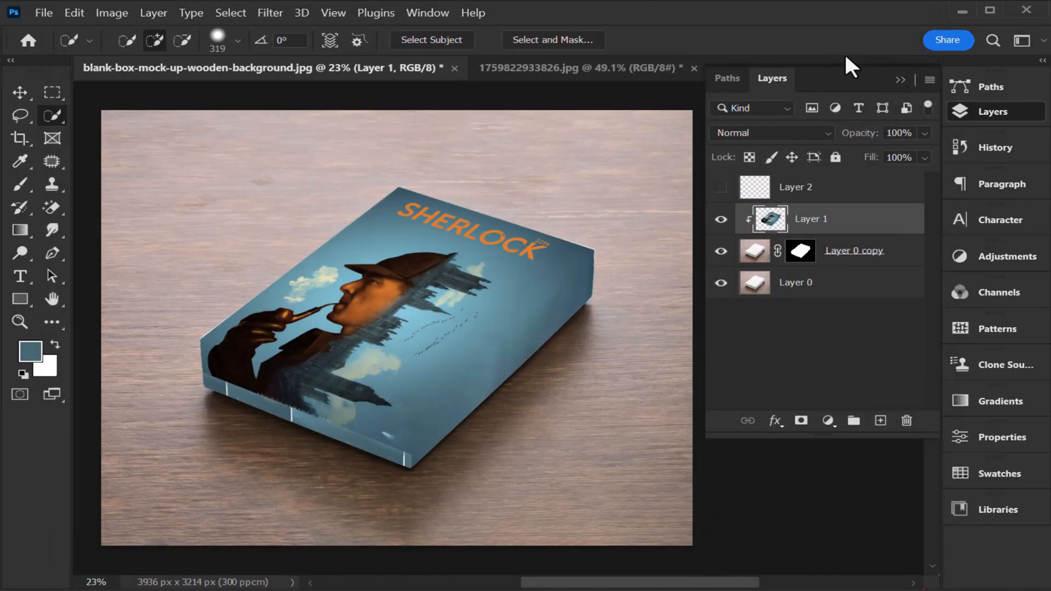
{"action": "left_click", "coordinate": [771, 132]}
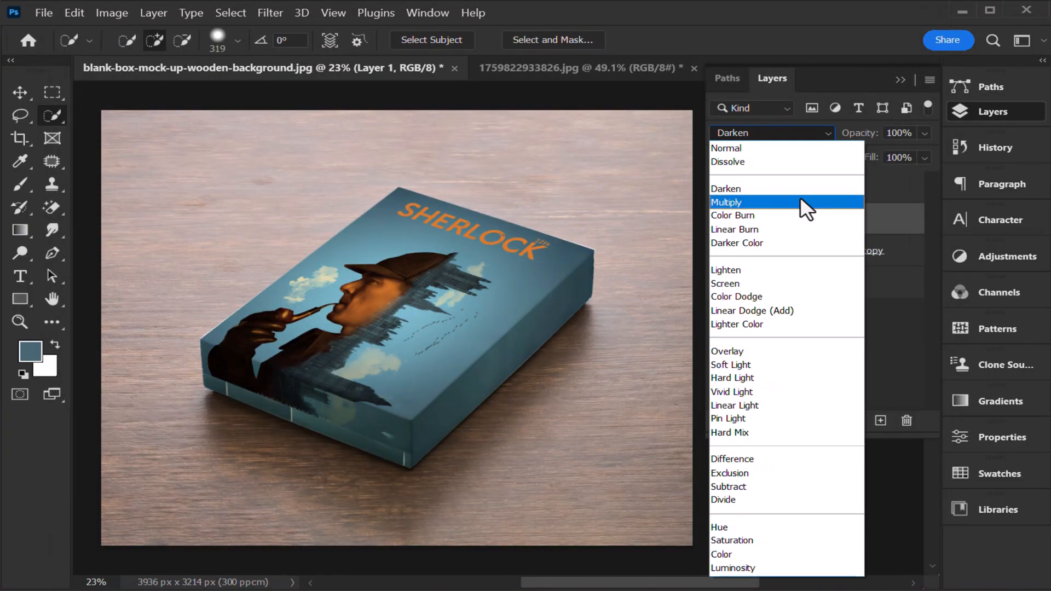
{"action": "left_click", "coordinate": [726, 202]}
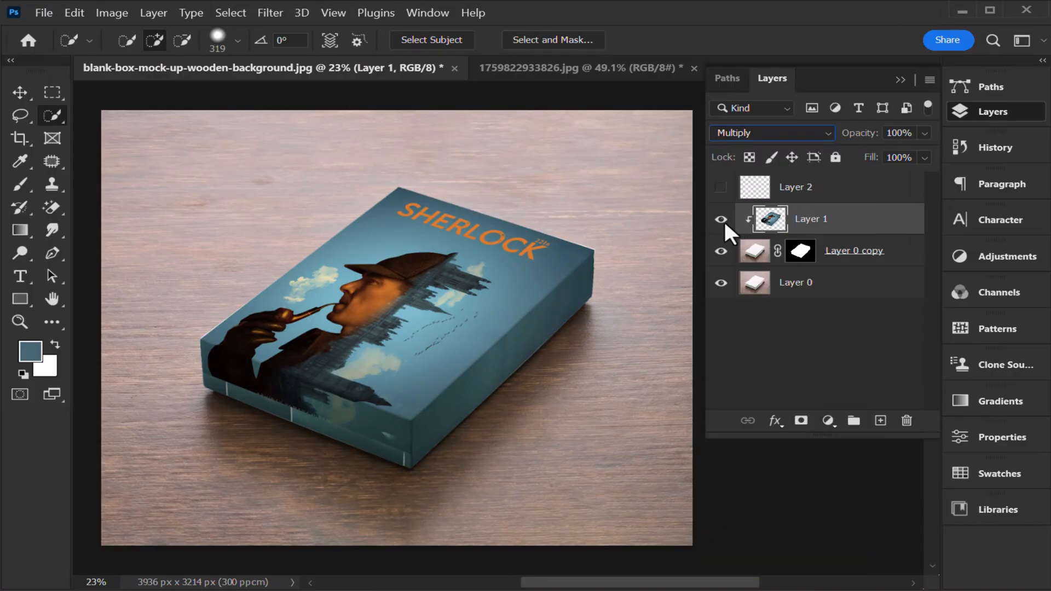